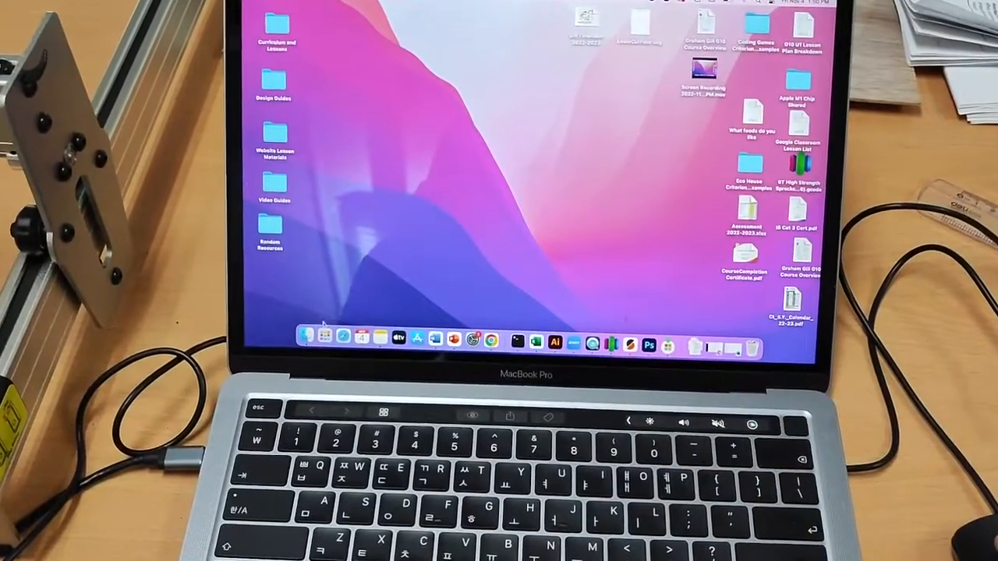
Step: Launch LightBurn from the macOS Dock to an empty workspace
{"action": "left_click", "coordinate": [321, 337]}
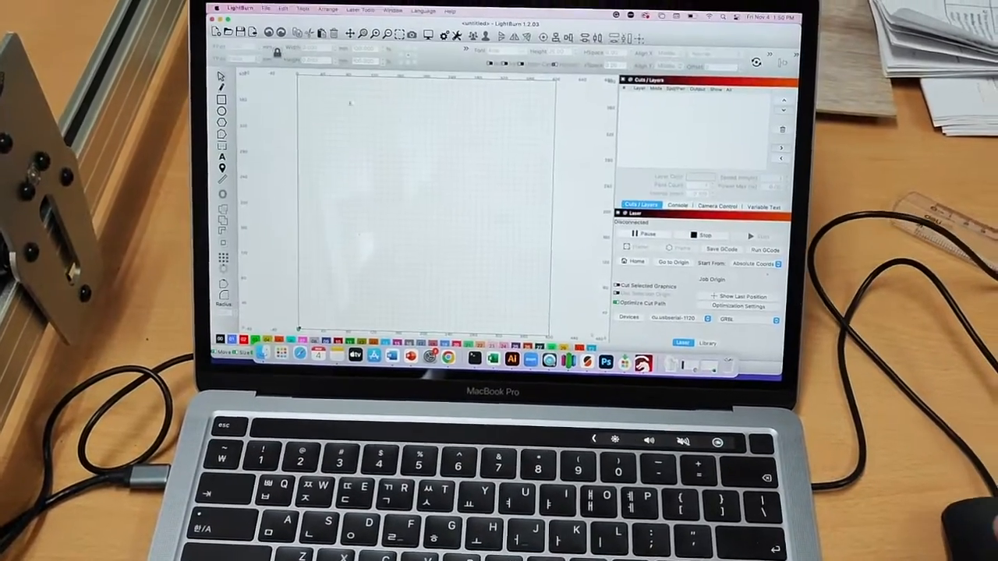
Step: Import LaserCutFace.svg from the Desktop onto the canvas via File > Import
{"action": "left_click", "coordinate": [268, 9]}
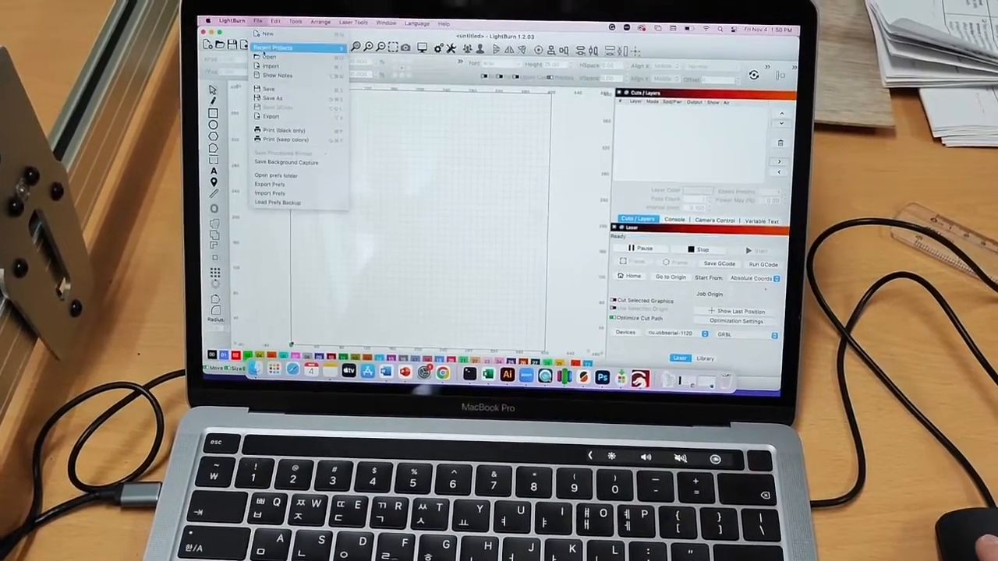
{"action": "left_click", "coordinate": [268, 57]}
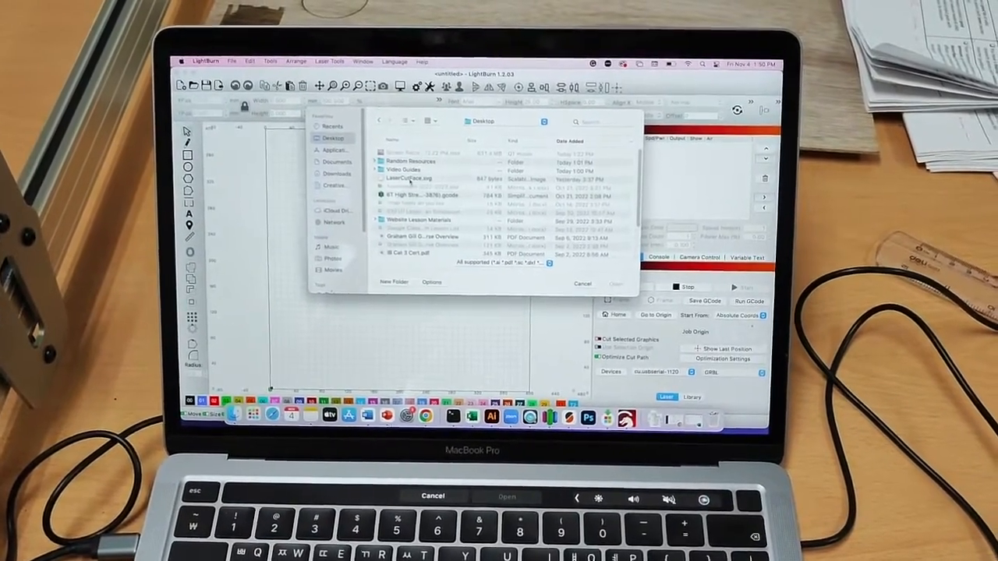
{"action": "left_click", "coordinate": [405, 192]}
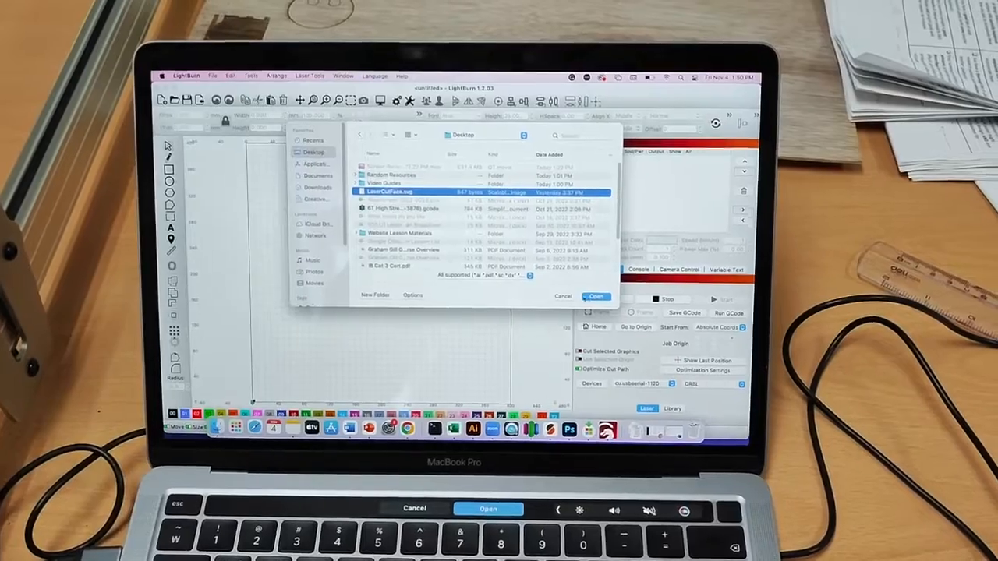
{"action": "left_click", "coordinate": [596, 296]}
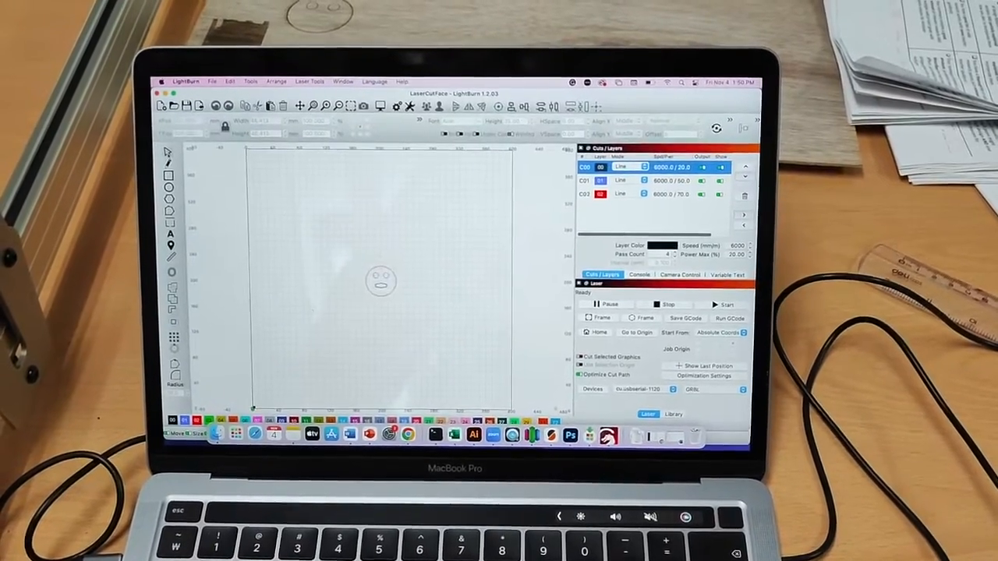